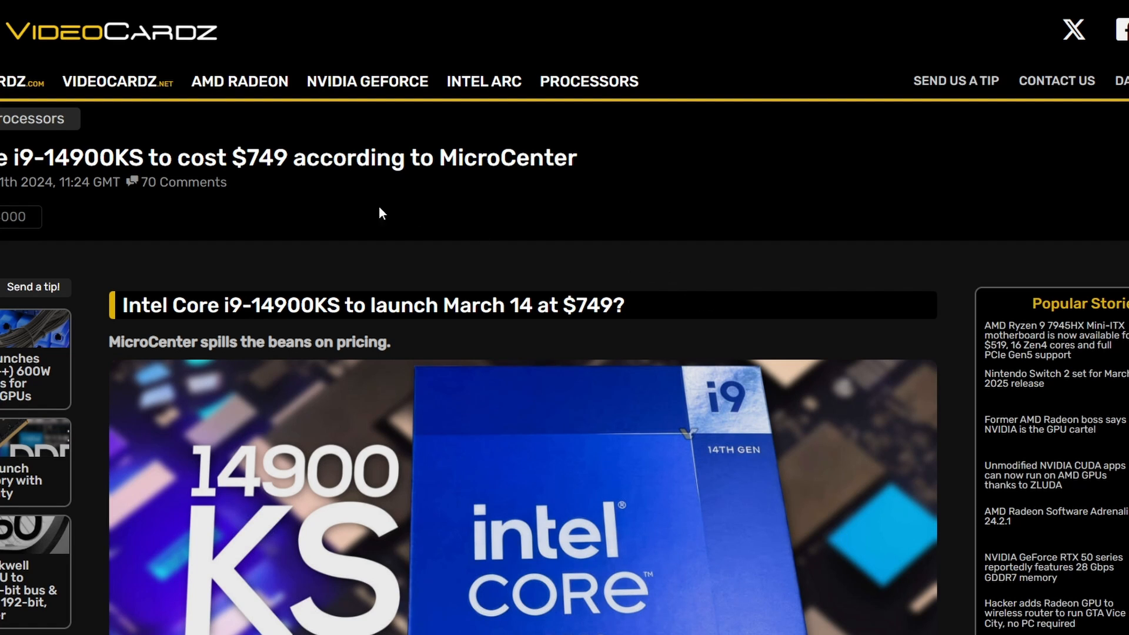
# Scroll down past the KS SKU list to the MicroCenter $749.00 listing and the spec table.
pyautogui.scroll(-3)
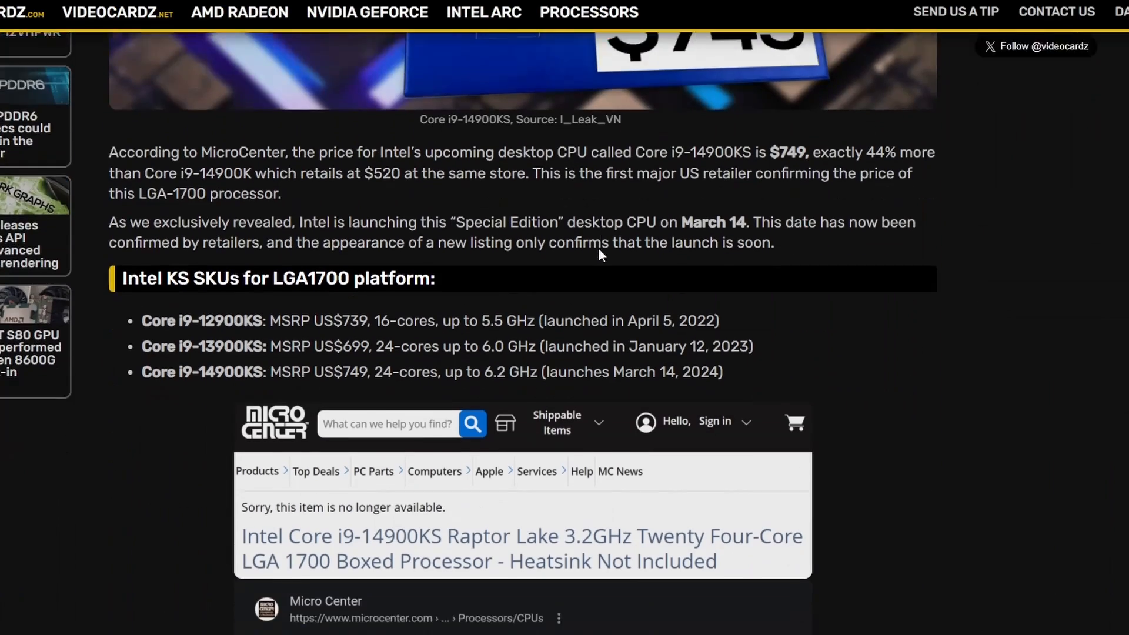
pyautogui.scroll(-3)
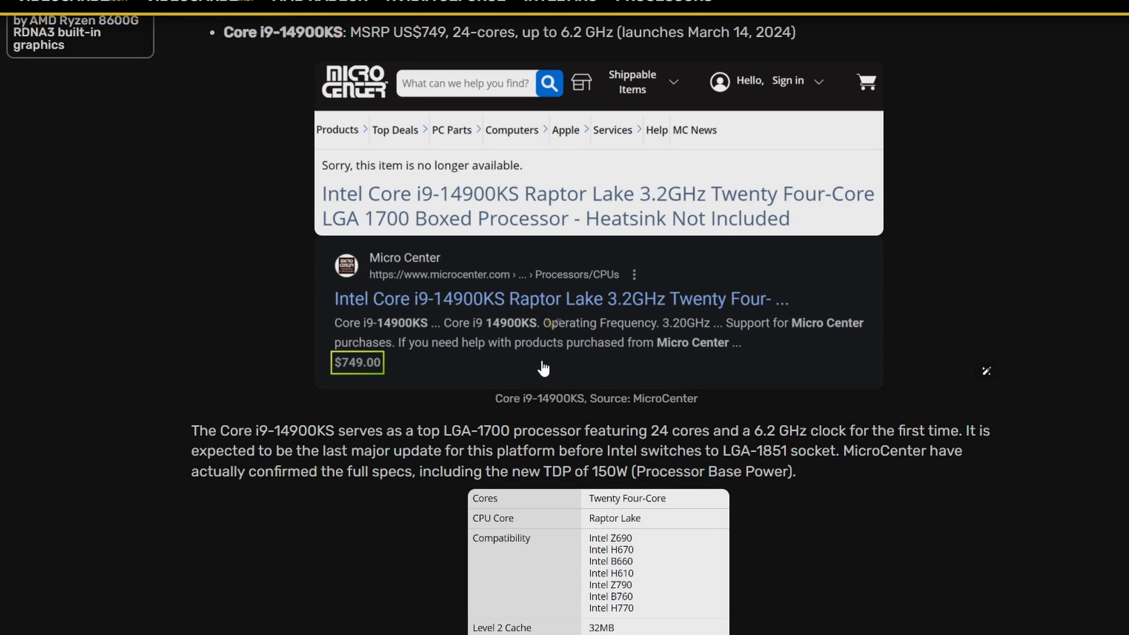
pyautogui.scroll(-3)
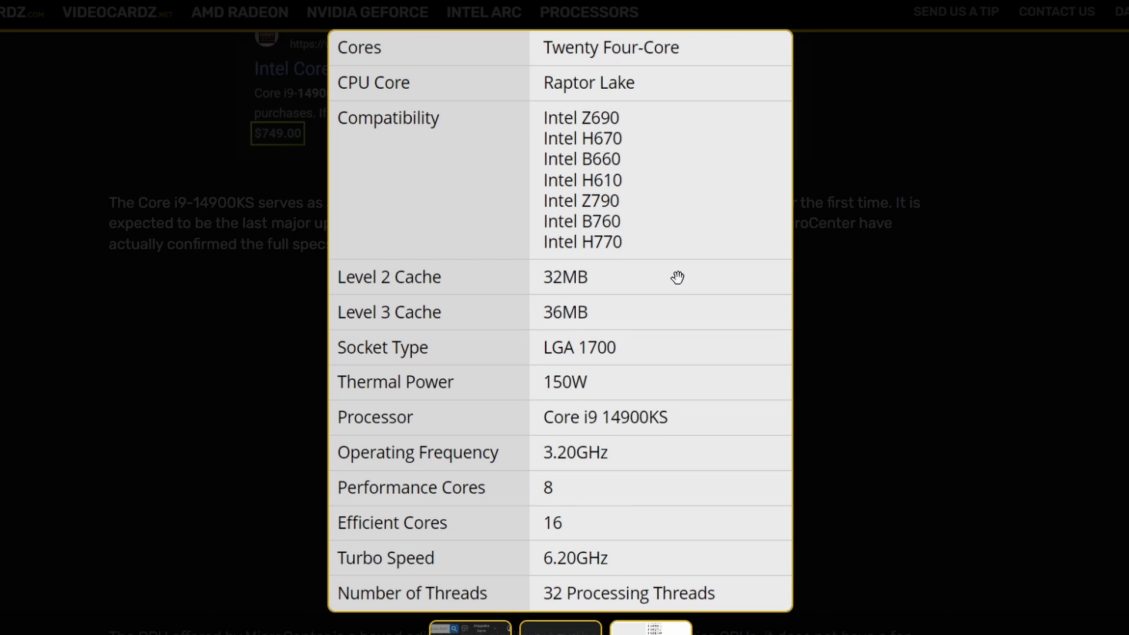
pyautogui.moveTo(503, 530)
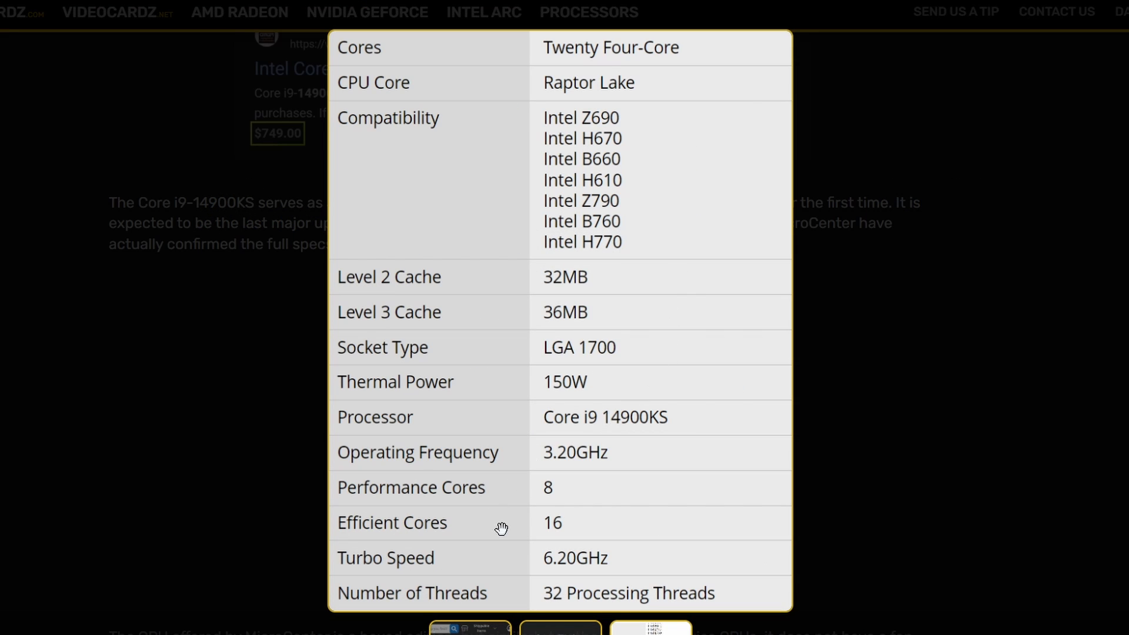
pyautogui.moveTo(630, 577)
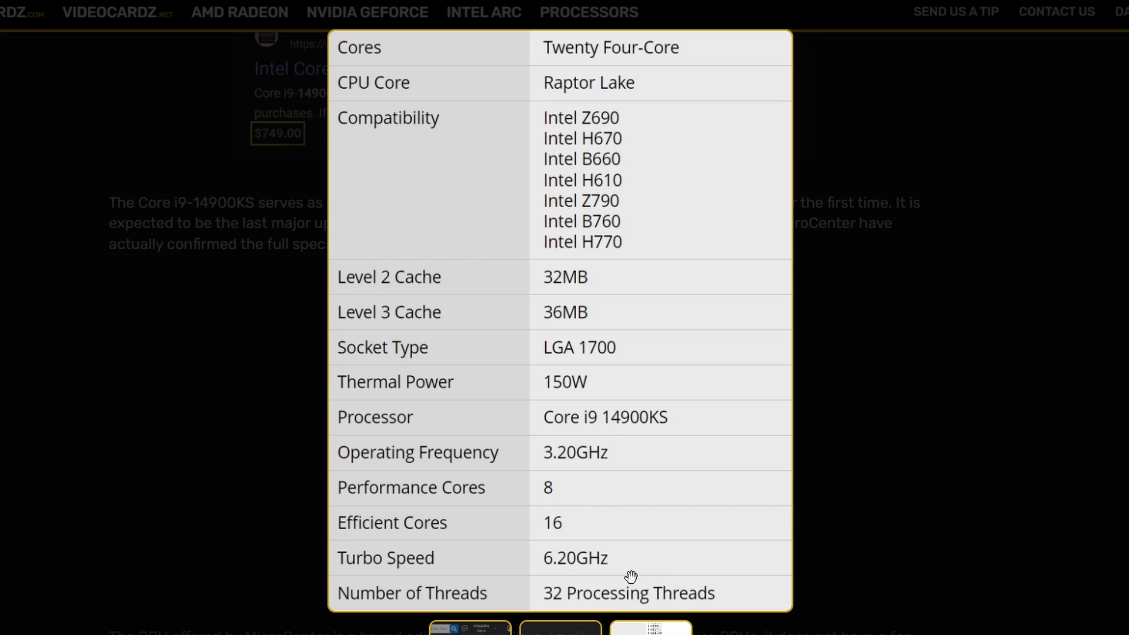
pyautogui.moveTo(574, 230)
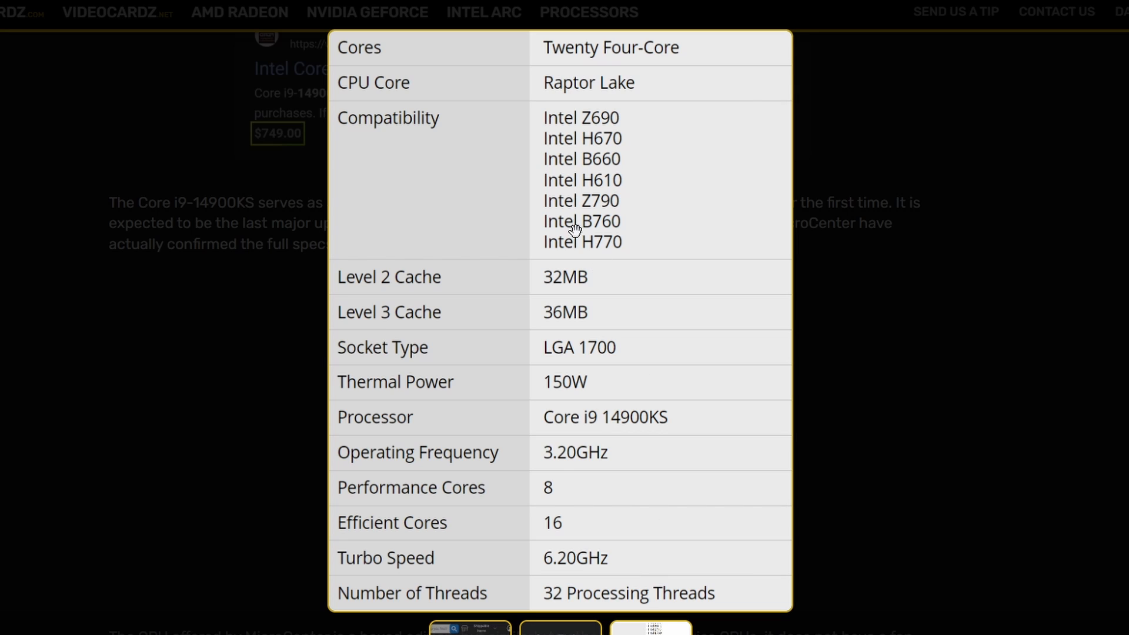
pyautogui.moveTo(666, 480)
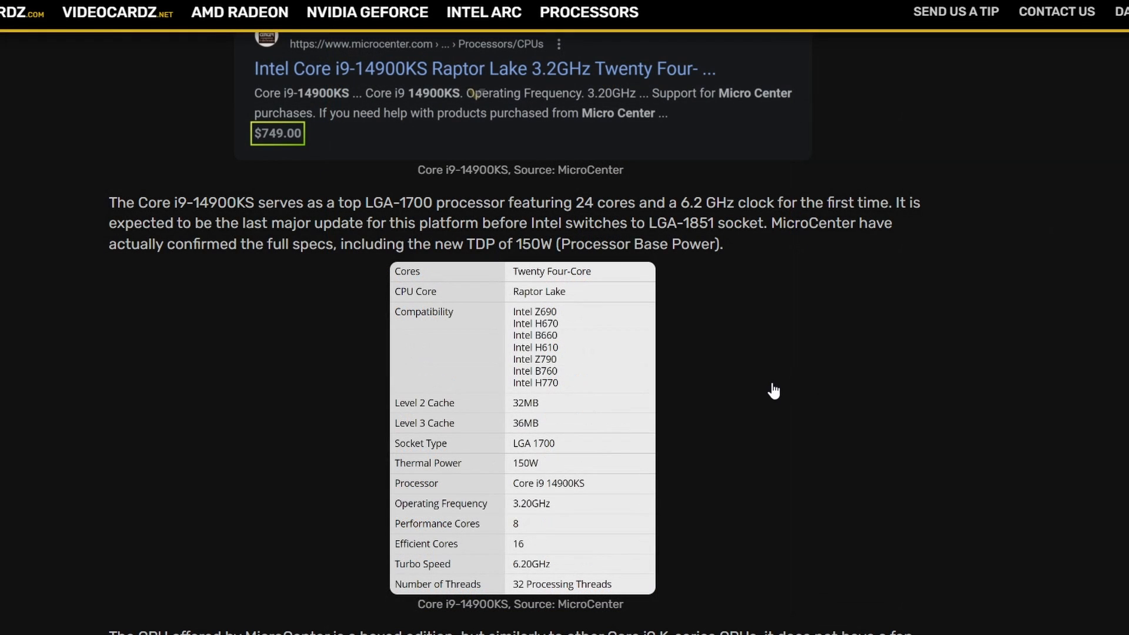
pyautogui.scroll(-3)
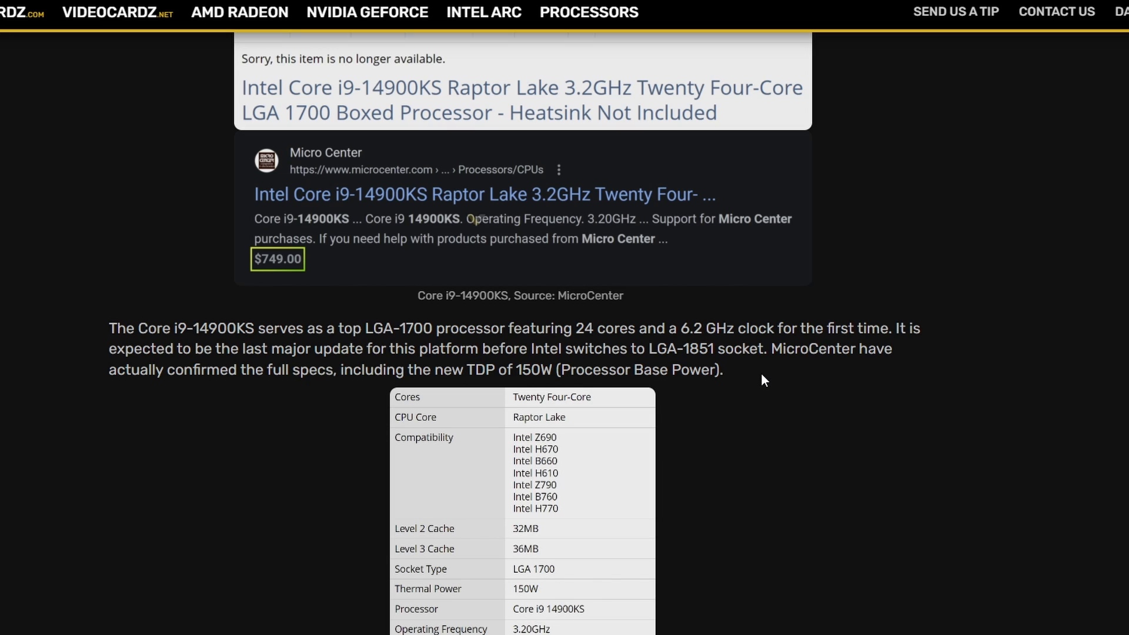
pyautogui.moveTo(750, 354)
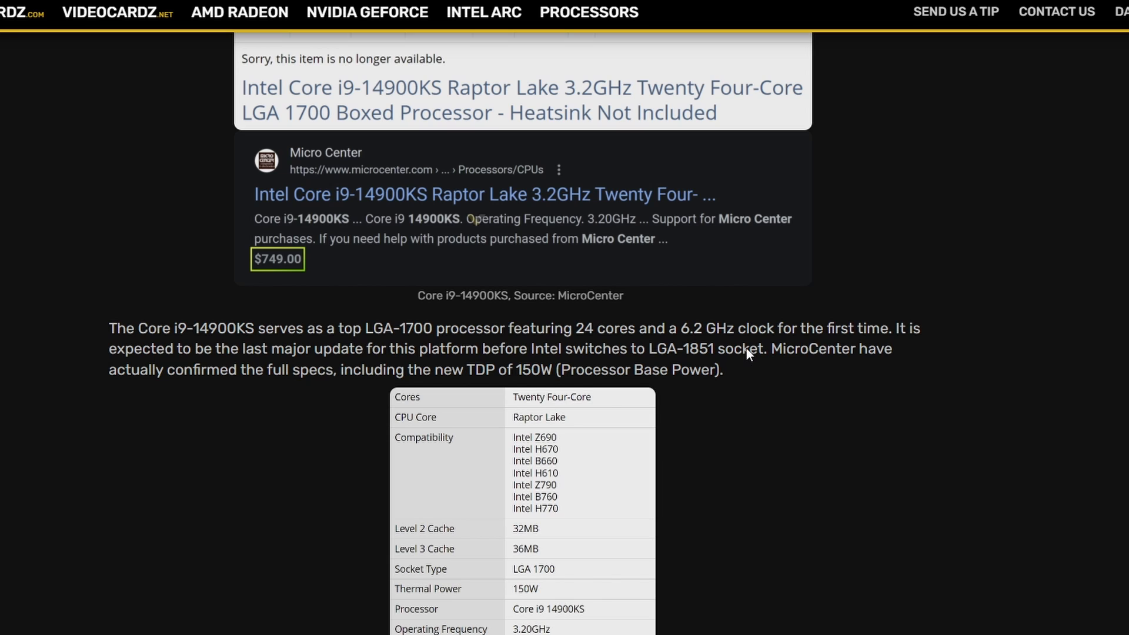
pyautogui.moveTo(740, 359)
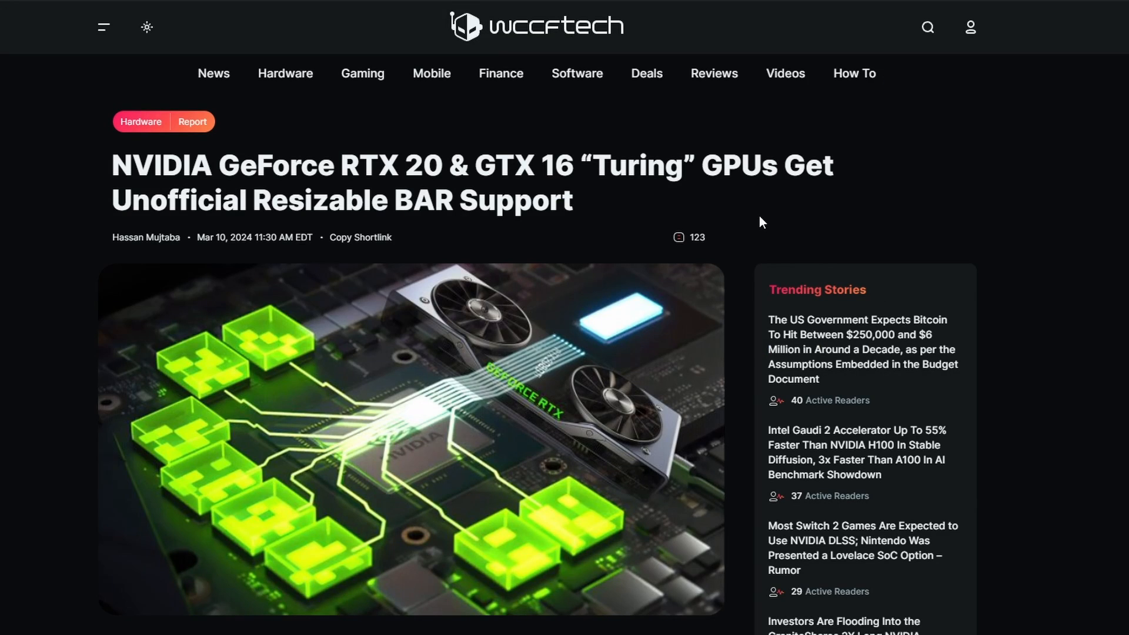
pyautogui.moveTo(590, 180)
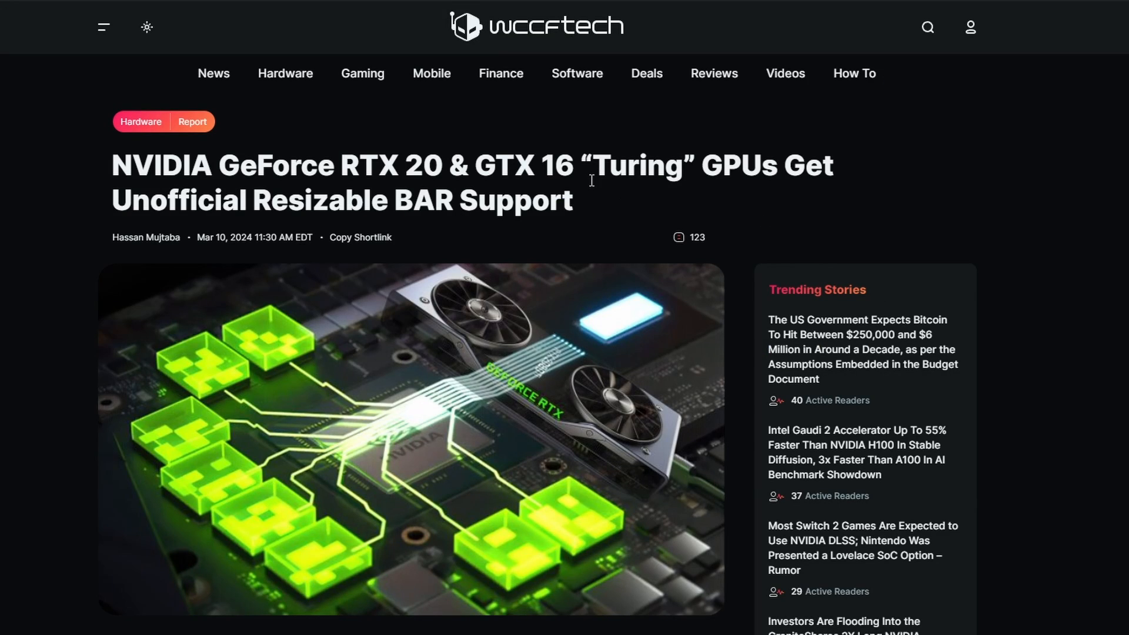
pyautogui.moveTo(463, 243)
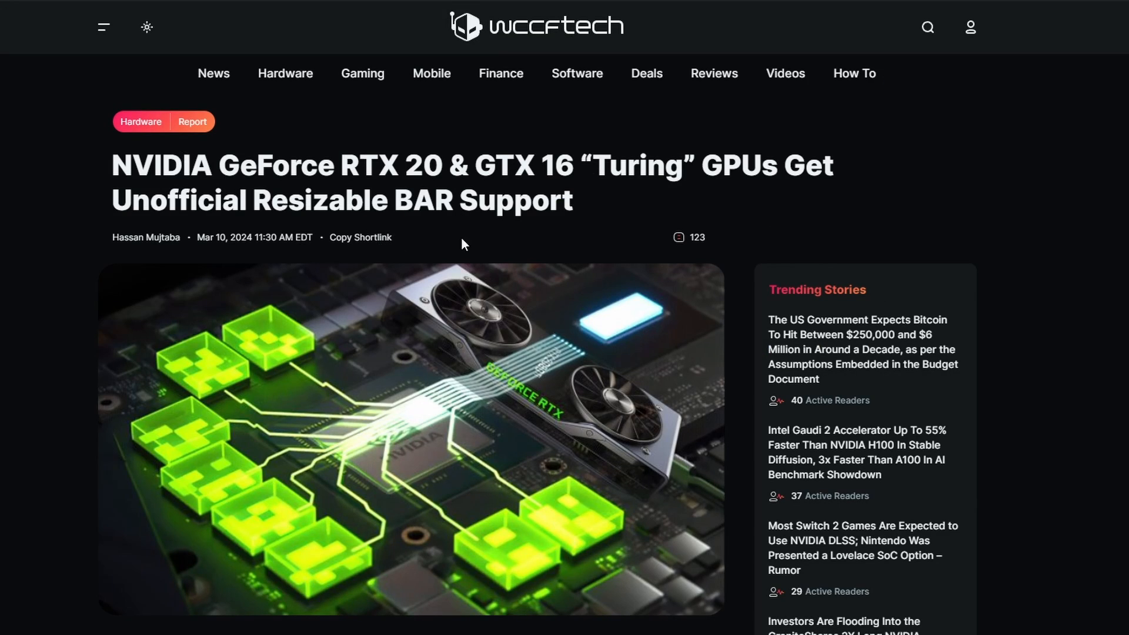
pyautogui.moveTo(604, 238)
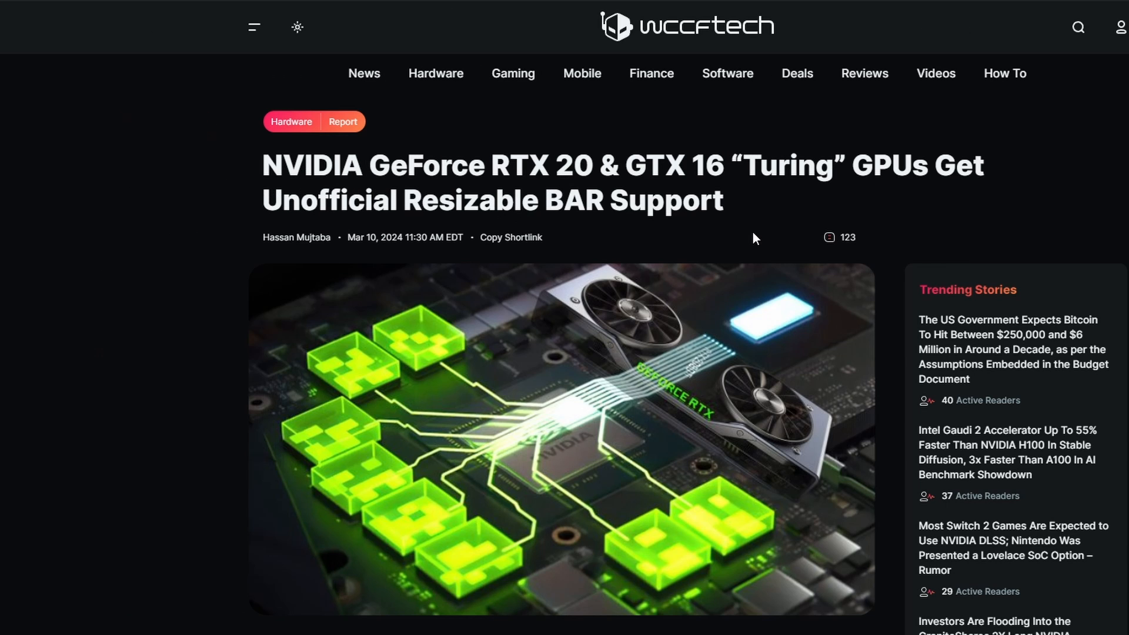
# Scroll the article to the NVStrapsReBar UEFI driver paragraph and the ReBAR FAQ quote block.
pyautogui.scroll(-3)
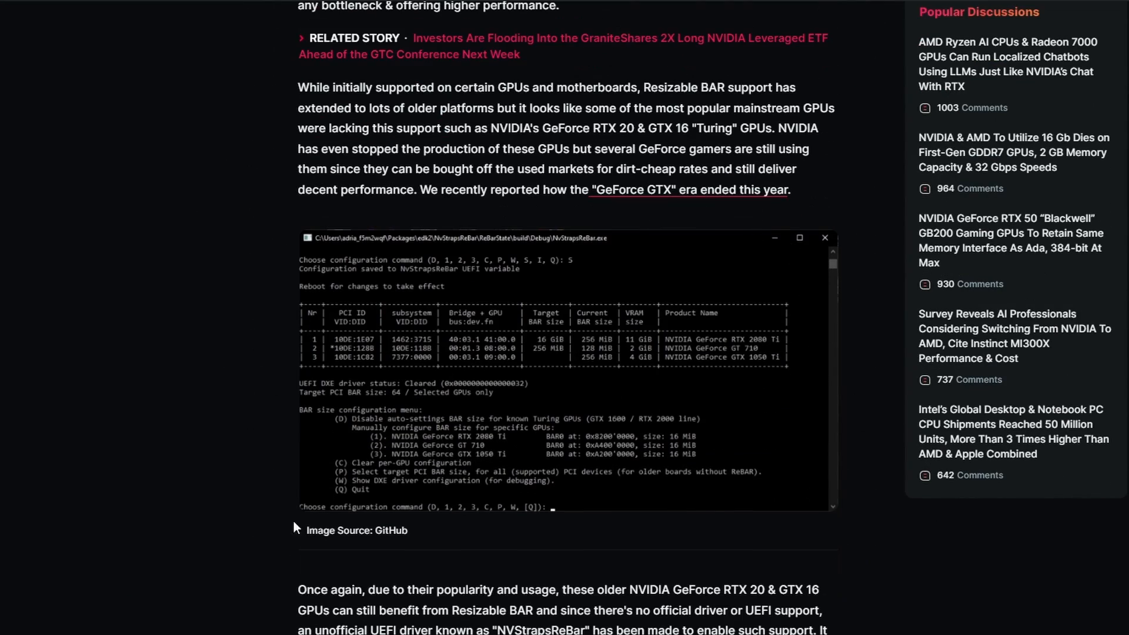
pyautogui.moveTo(682, 499)
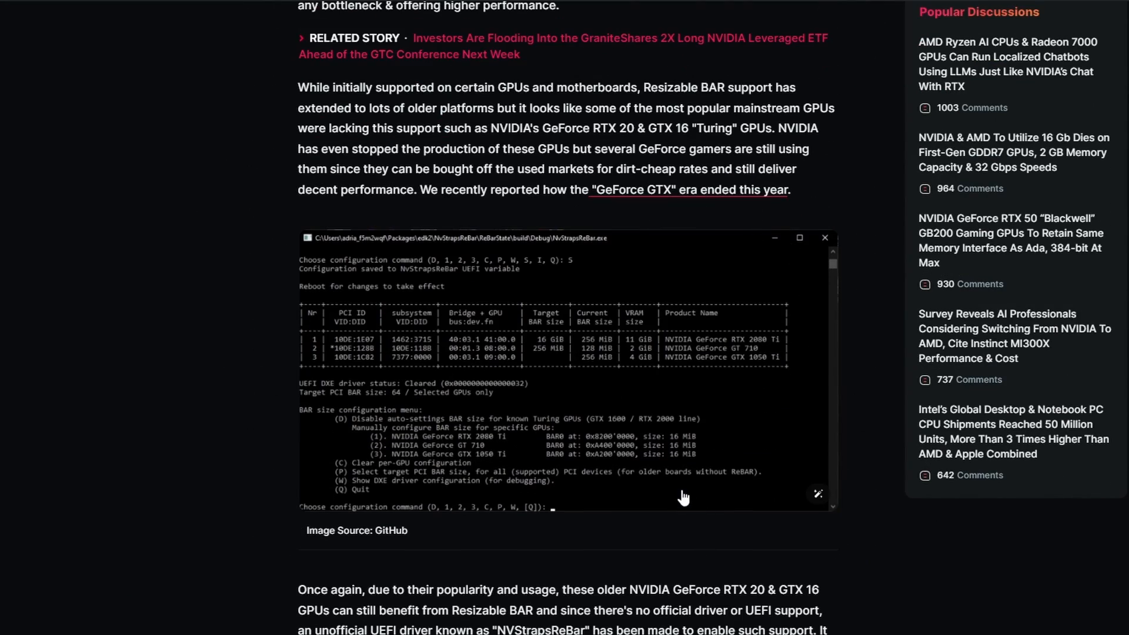
pyautogui.moveTo(694, 523)
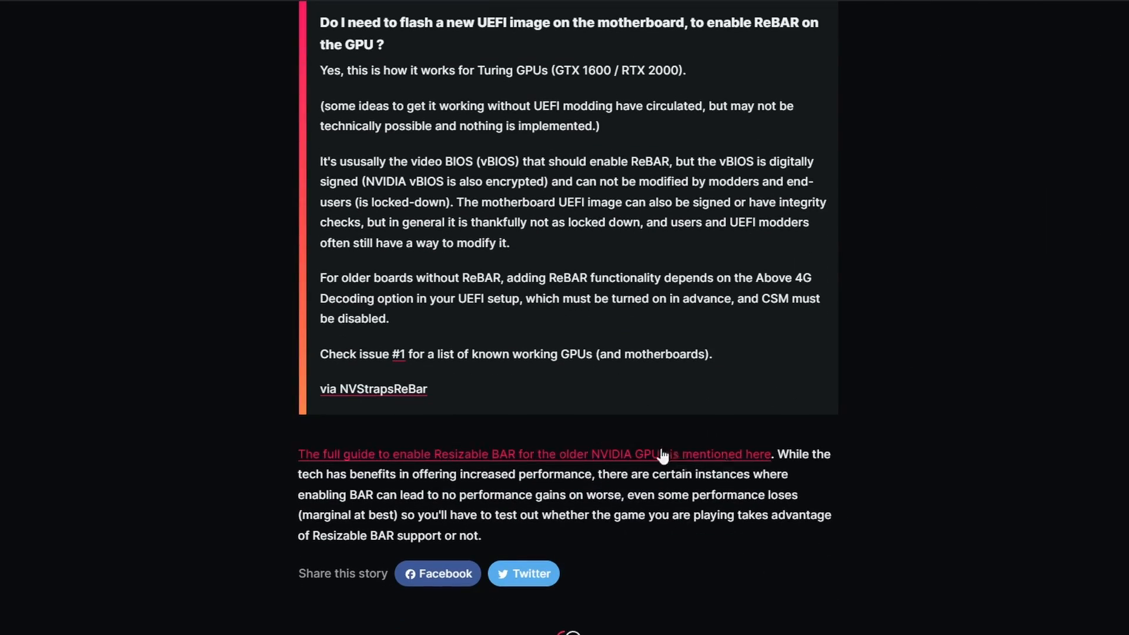
pyautogui.moveTo(770, 463)
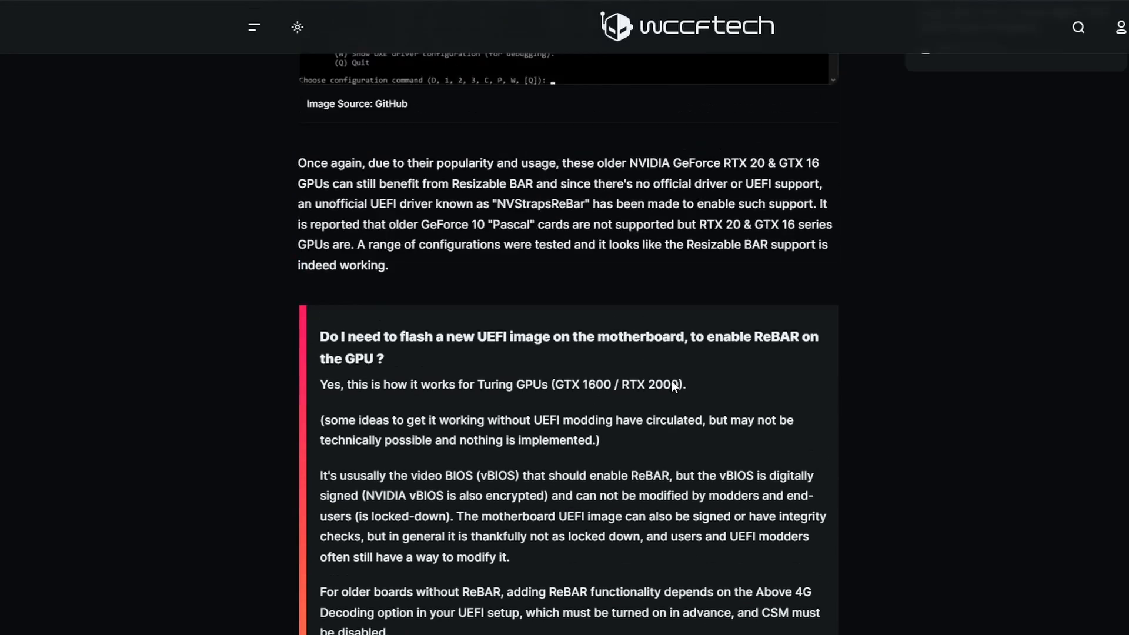
# Scroll up to the 'Image Source: GitHub' console screenshot and enlarge the per-GPU BAR size table.
pyautogui.scroll(3)
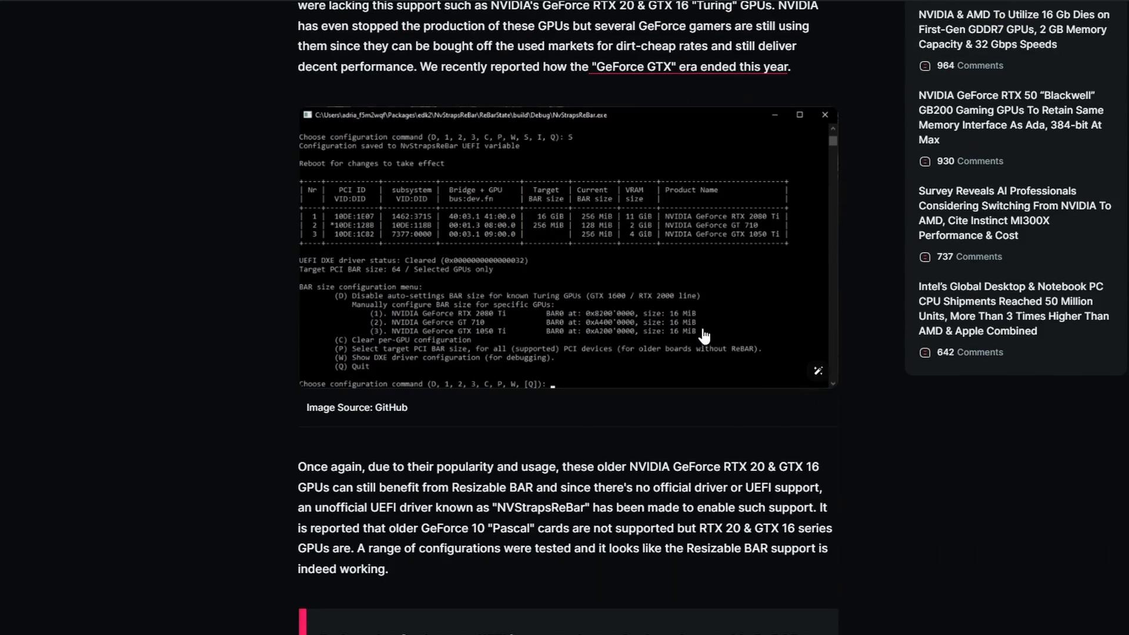
pyautogui.moveTo(574, 436)
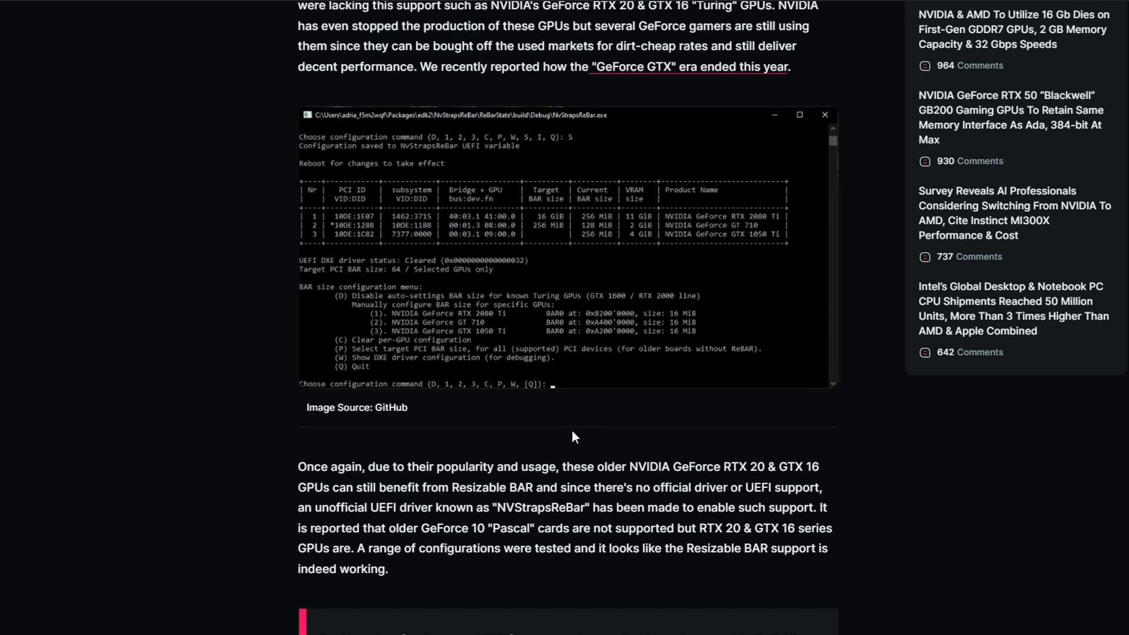
pyautogui.moveTo(505, 501)
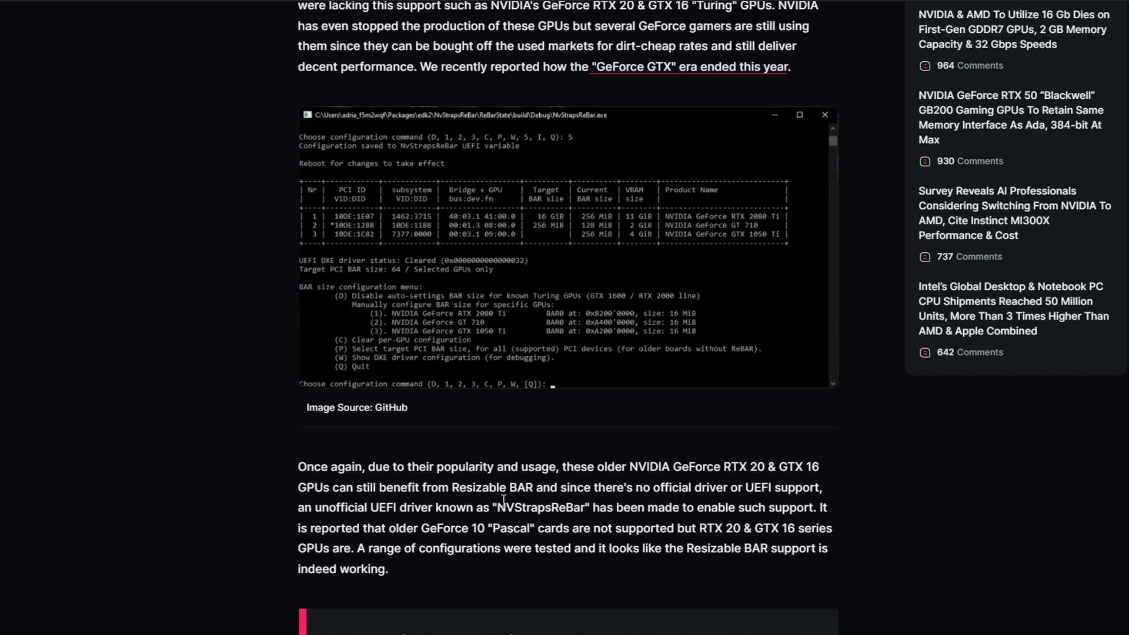
pyautogui.doubleClick(541, 507)
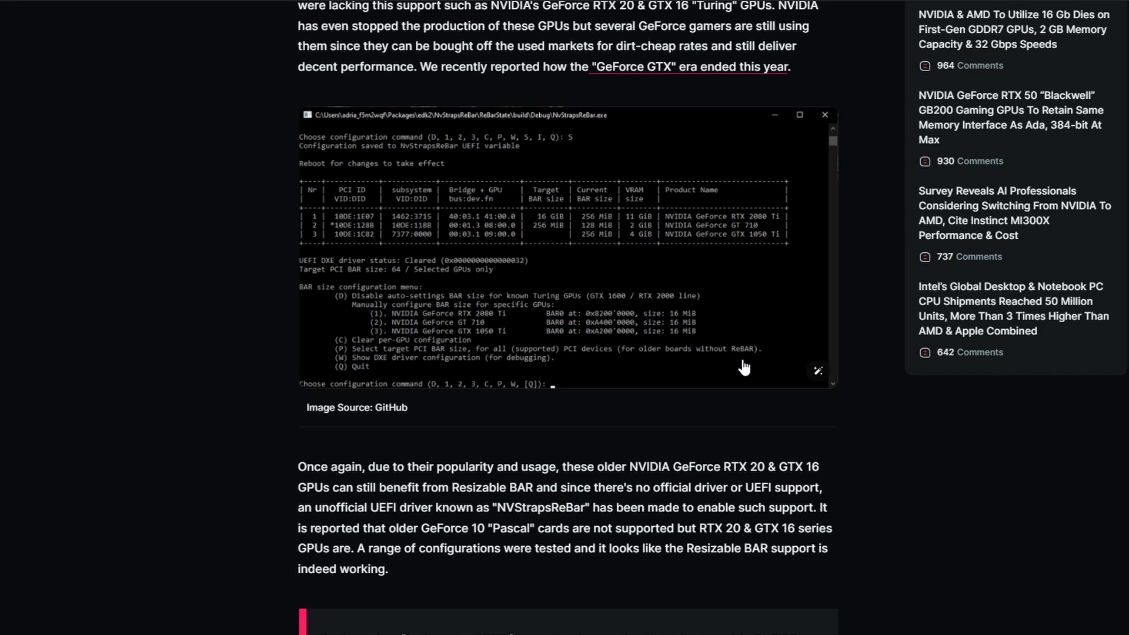
pyautogui.moveTo(752, 400)
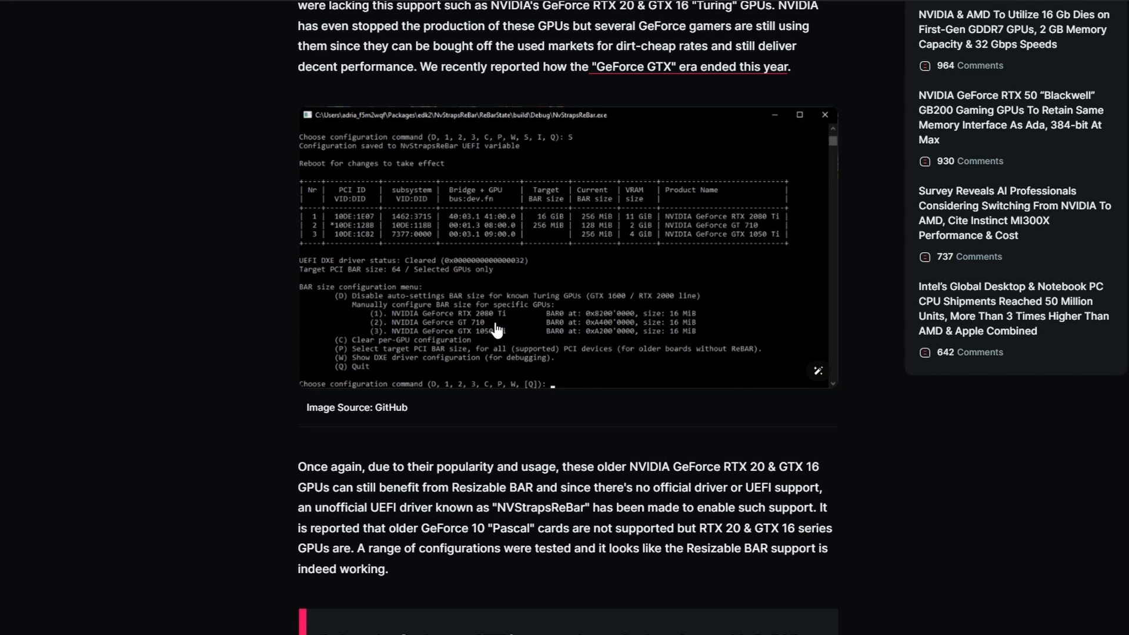
pyautogui.moveTo(490, 332)
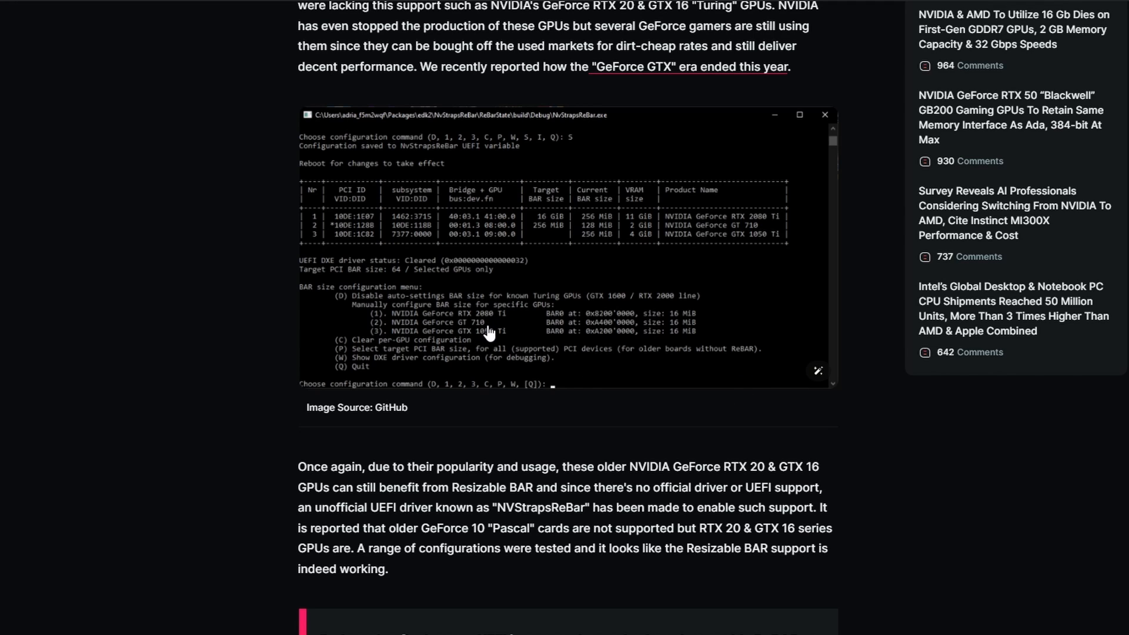
pyautogui.moveTo(573, 363)
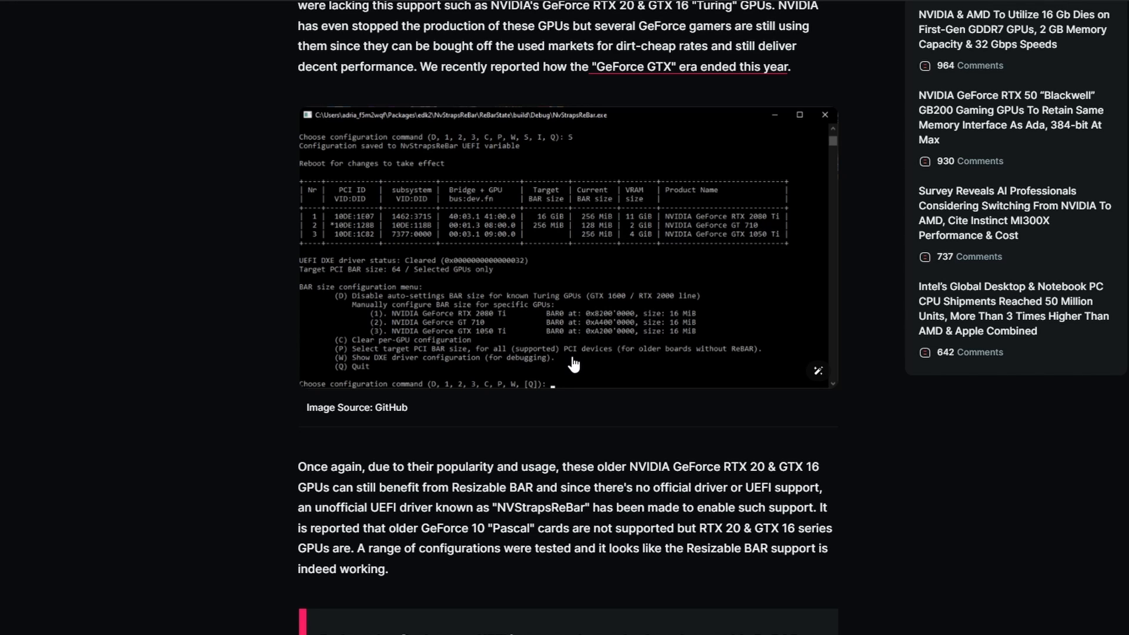
pyautogui.moveTo(488, 330)
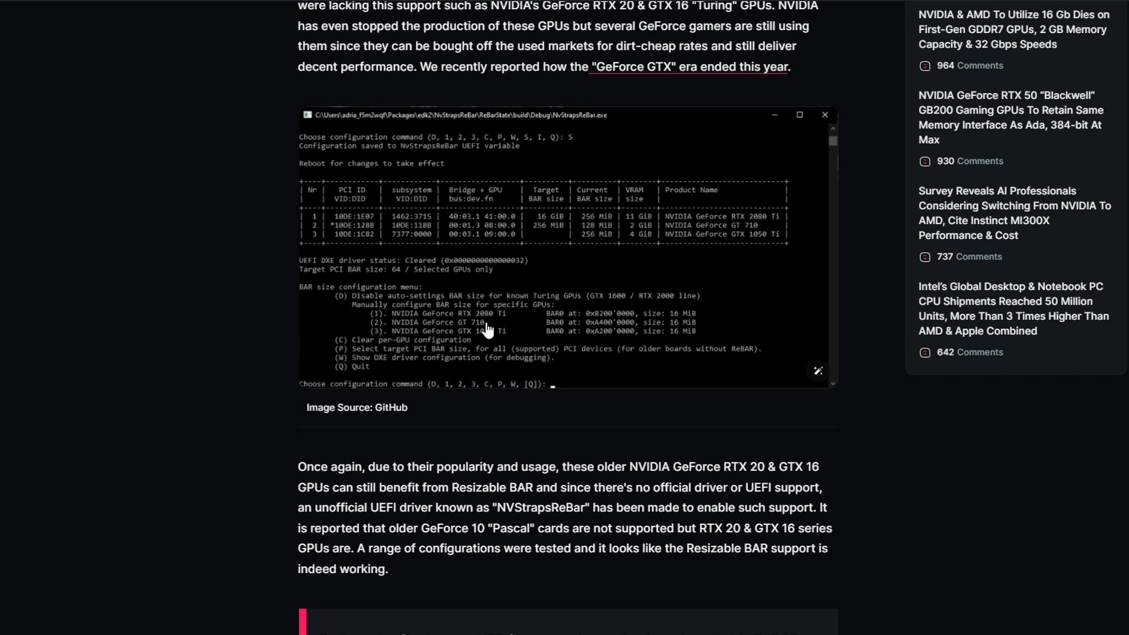
pyautogui.moveTo(481, 342)
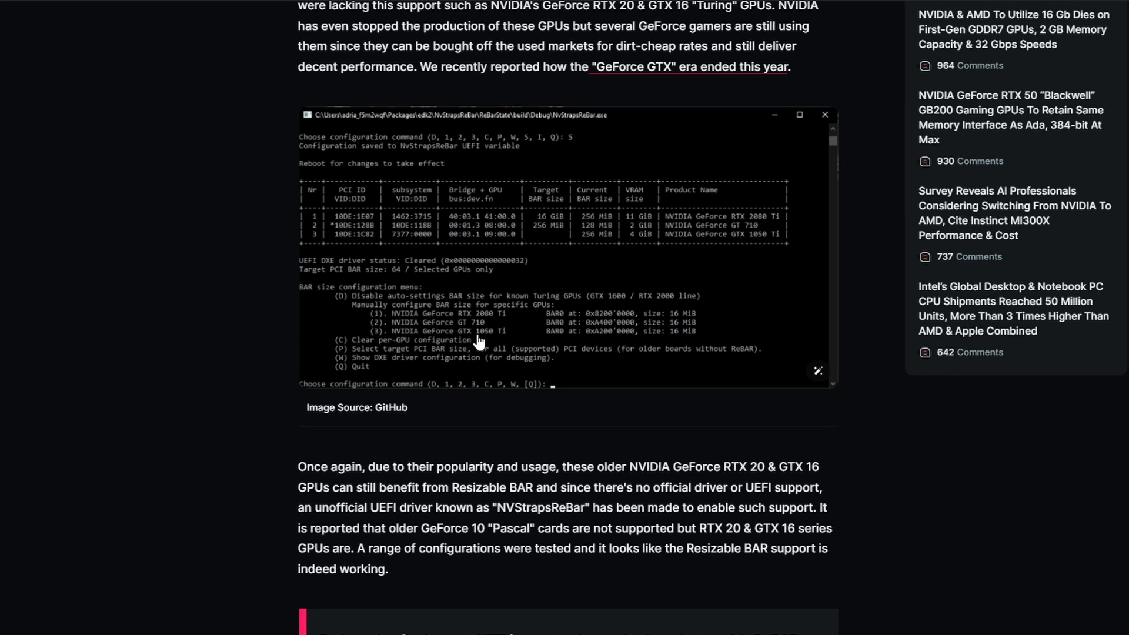
pyautogui.moveTo(508, 343)
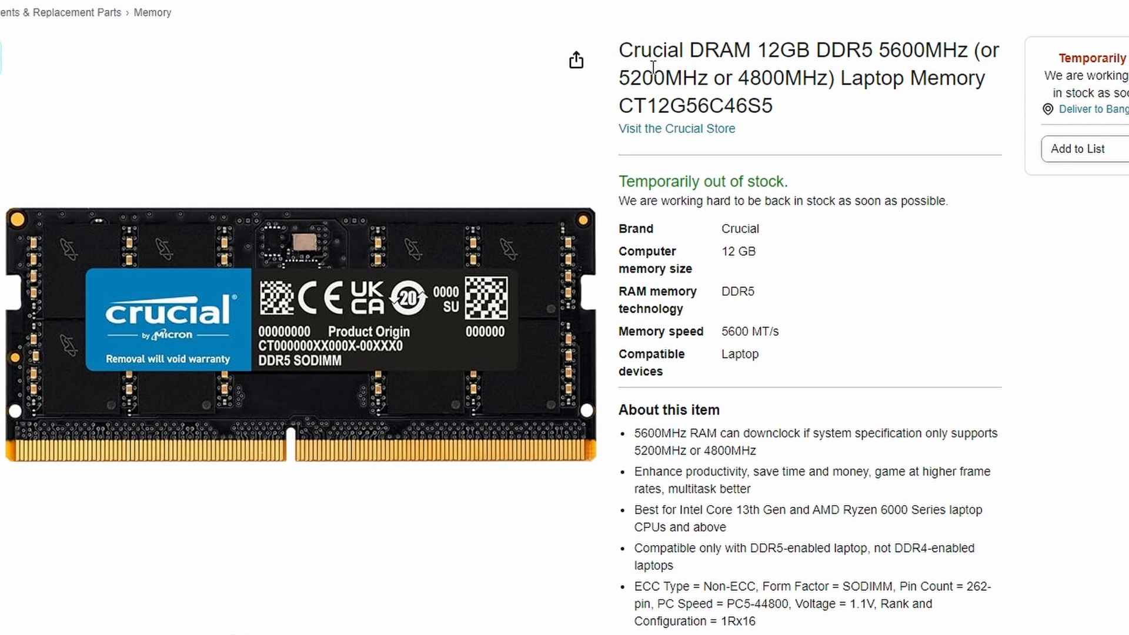
pyautogui.moveTo(861, 74)
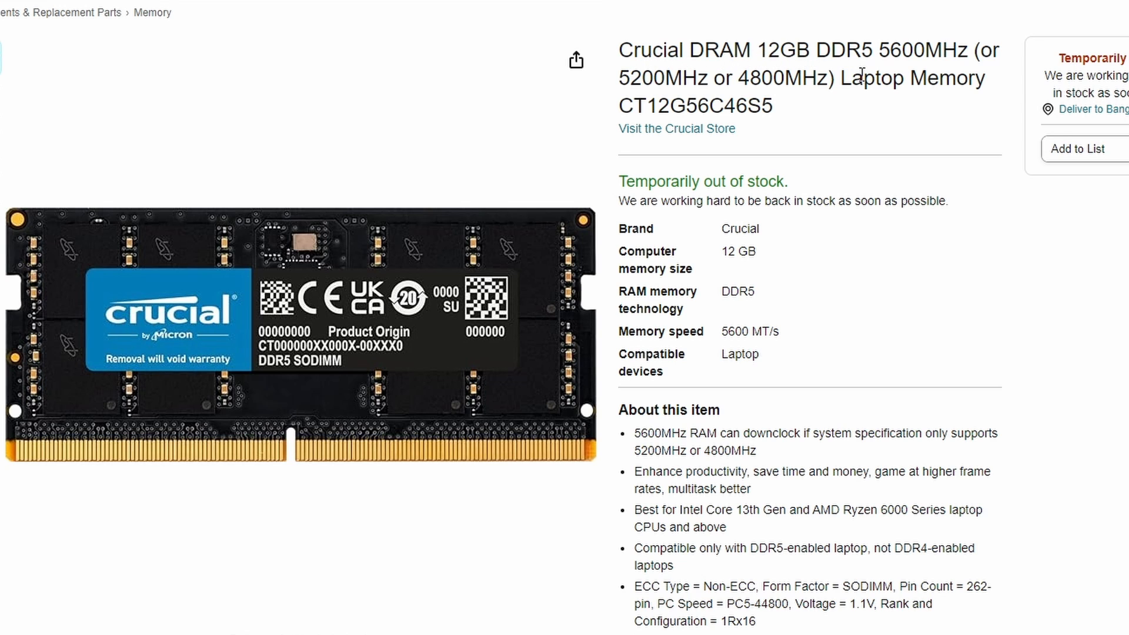
pyautogui.moveTo(895, 56)
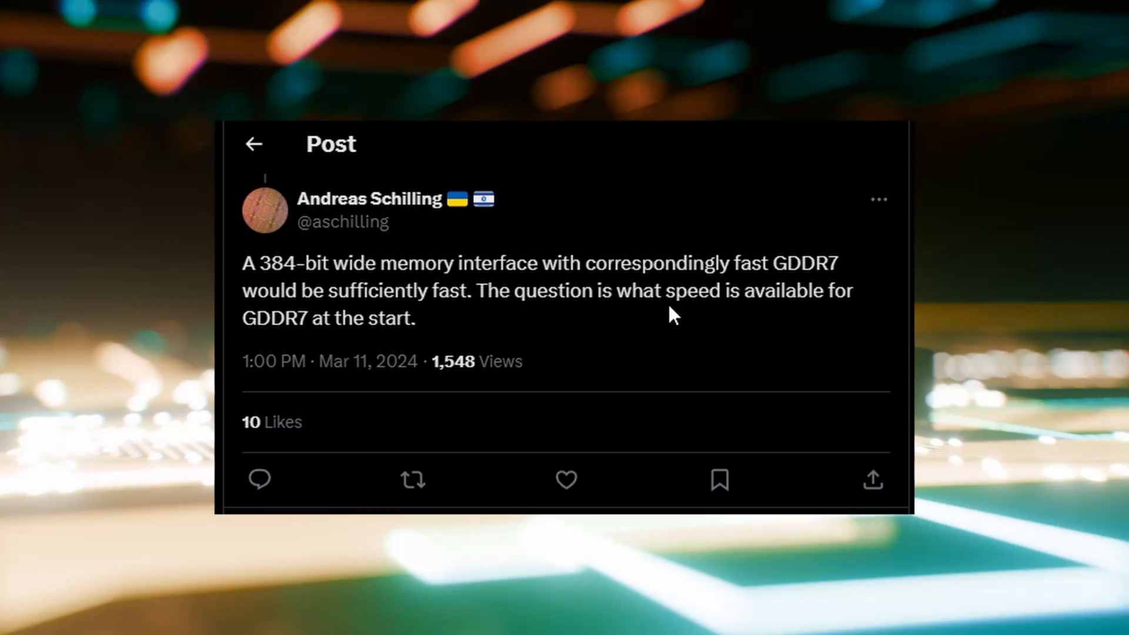
pyautogui.moveTo(771, 404)
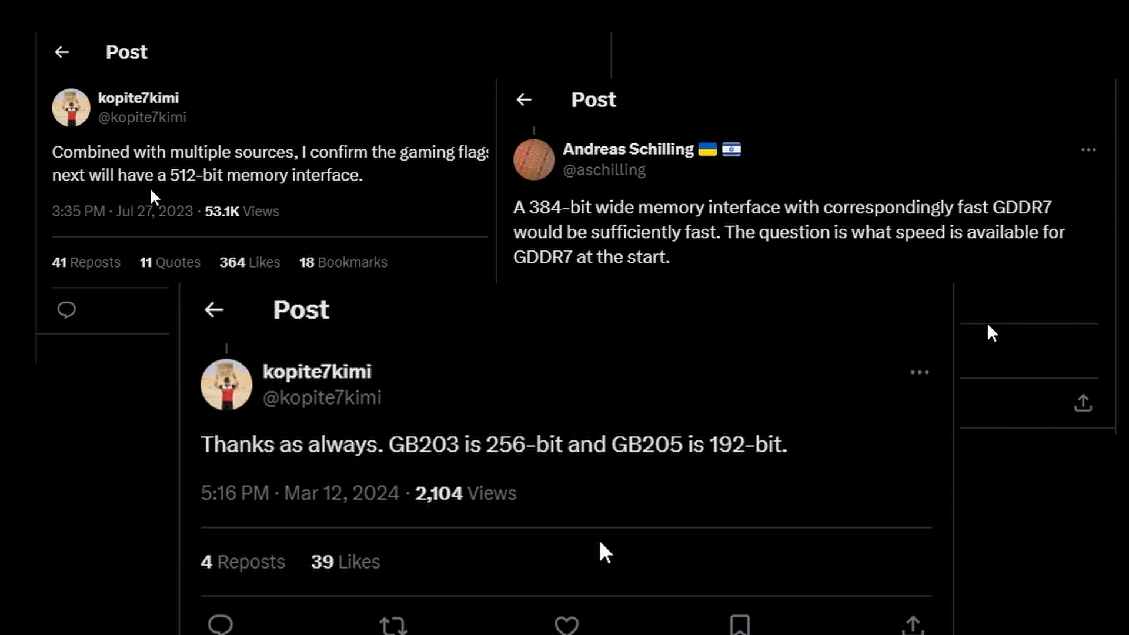
pyautogui.moveTo(181, 193)
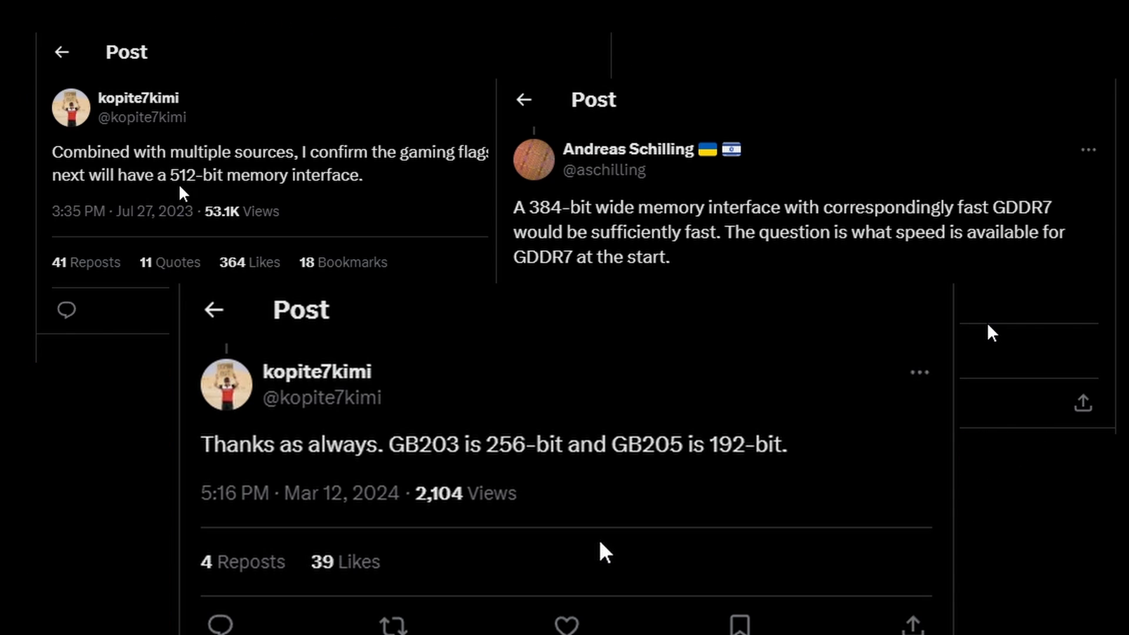